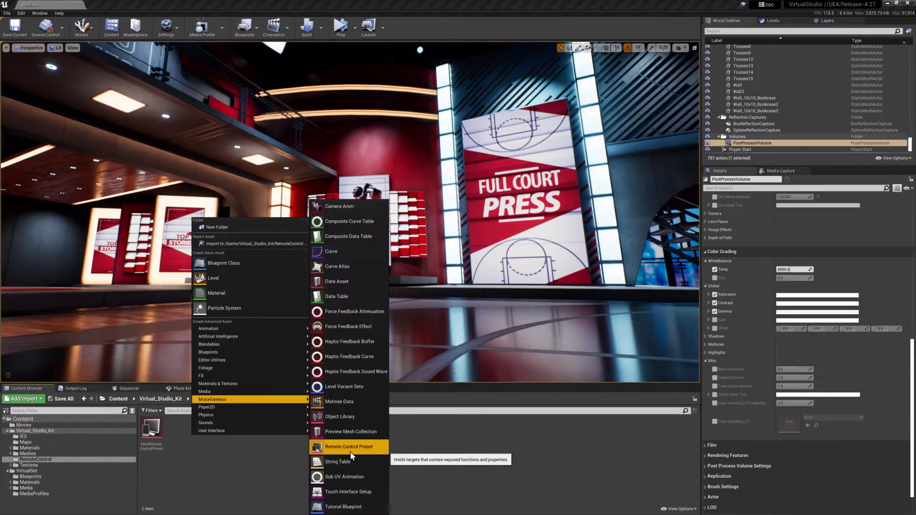
Create a NewRemoteControlPreset asset in the RemoteControl content folder.
click(348, 447)
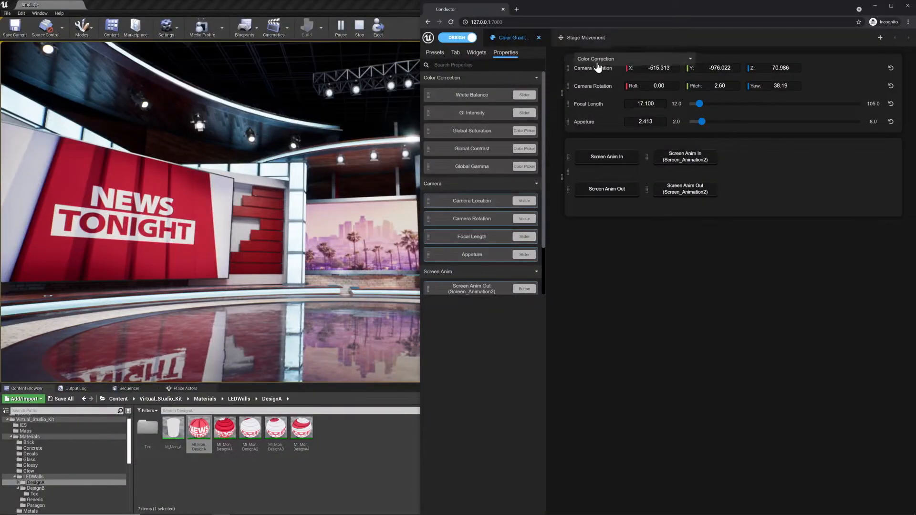
Add the Color Correction group's sliders and color wheels to the web app layout.
click(596, 58)
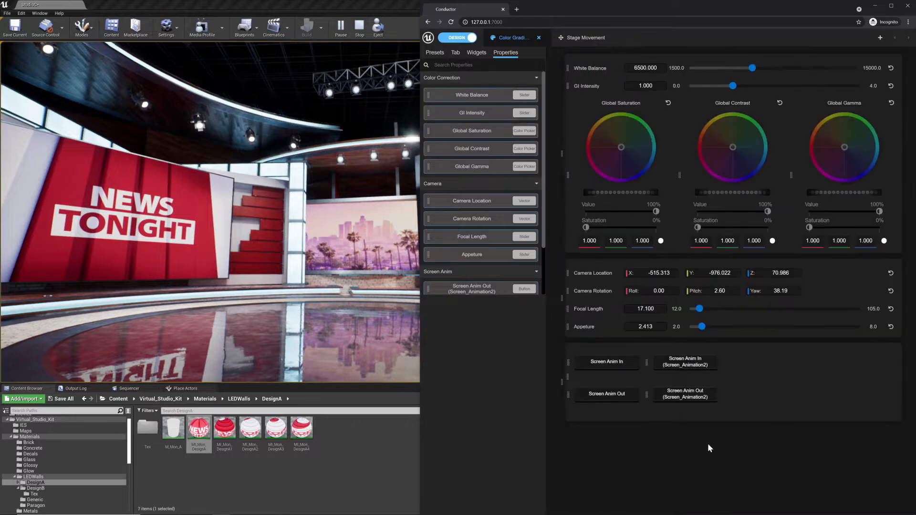
click(456, 37)
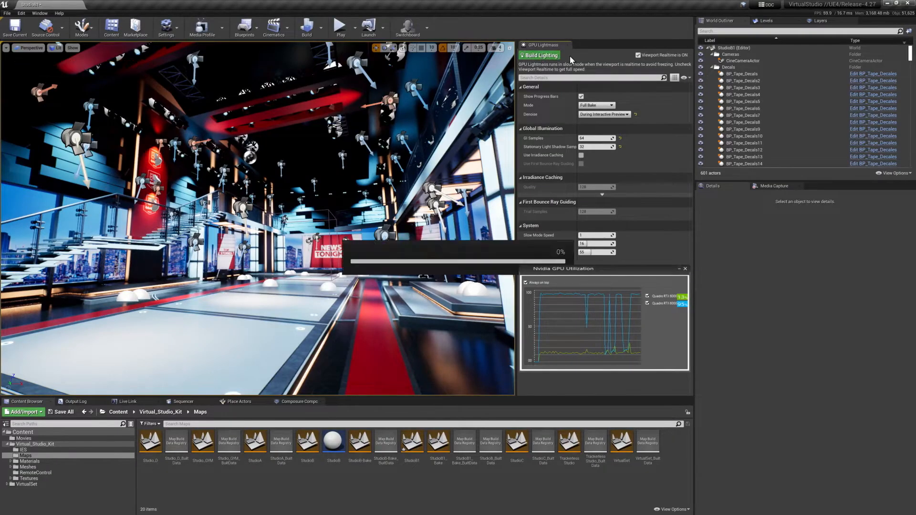
Start the GPU Lightmass bake and disable Viewport Realtime so it runs at full speed.
click(539, 54)
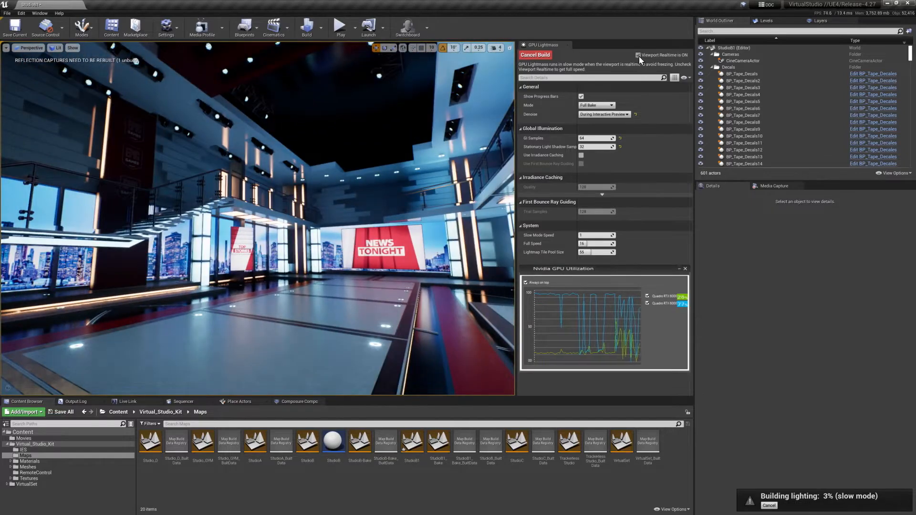
click(638, 54)
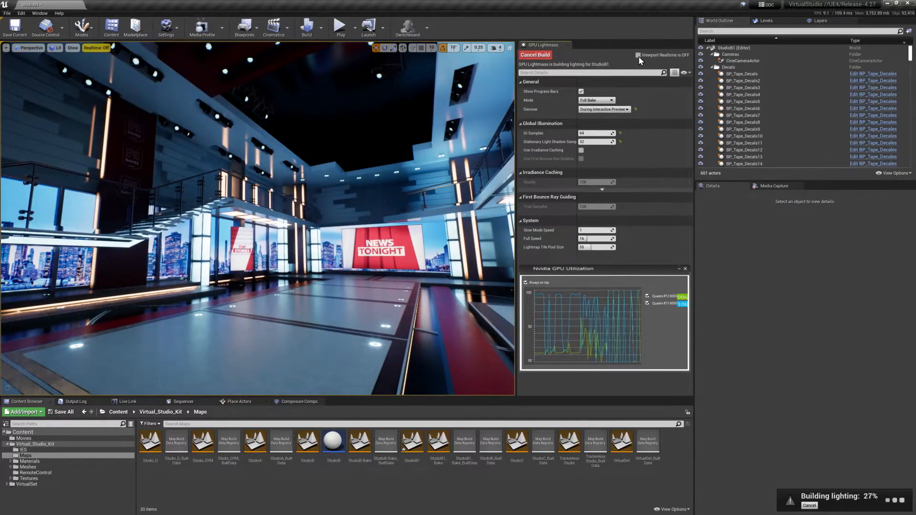